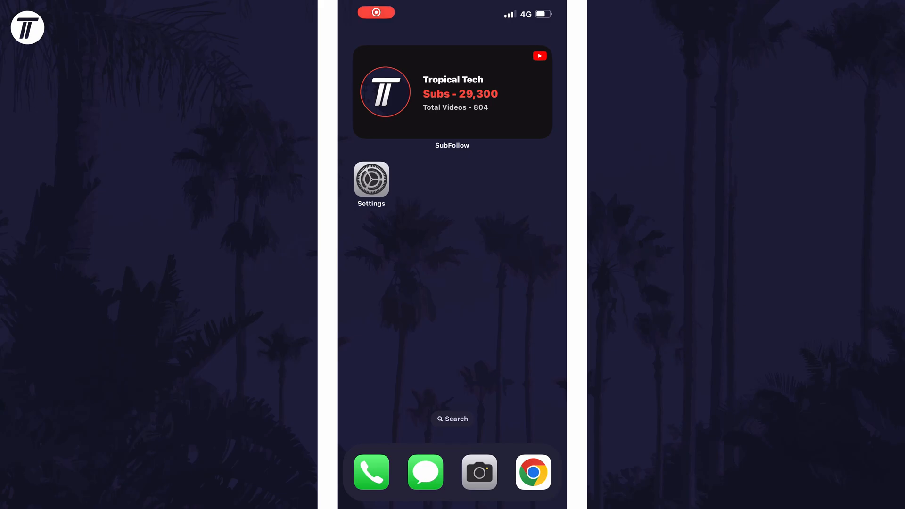
- Launch Settings and go to the Voice Memos settings page
left_click(372, 179)
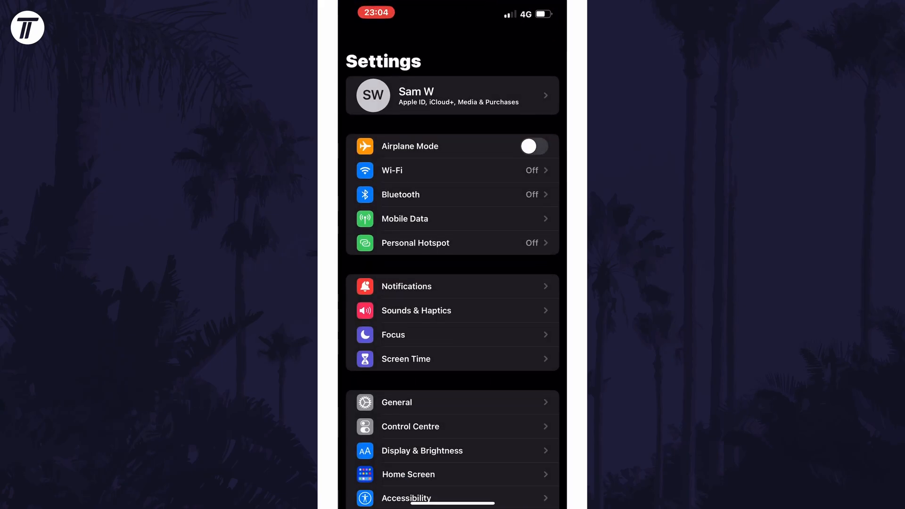
scroll("down", 3)
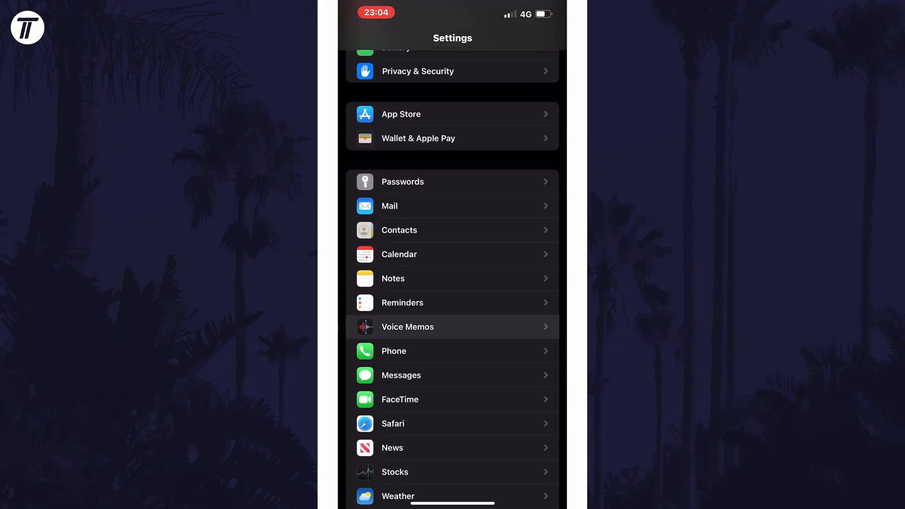
left_click(407, 327)
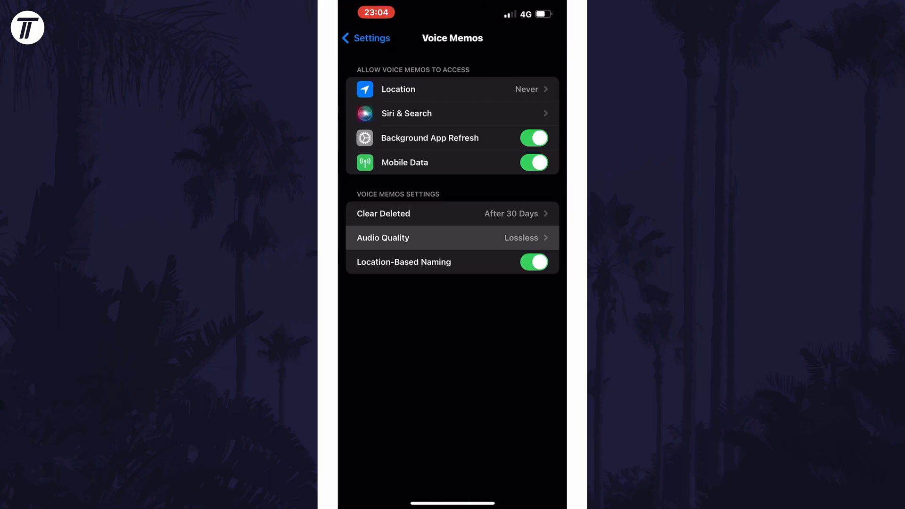
- Set Voice Memos Audio Quality to Lossless instead of Compressed
left_click(452, 237)
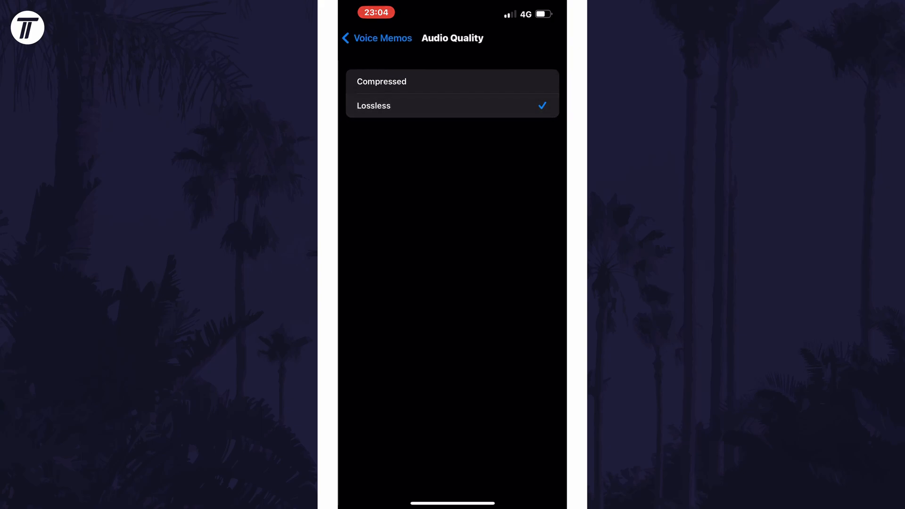
left_click(452, 106)
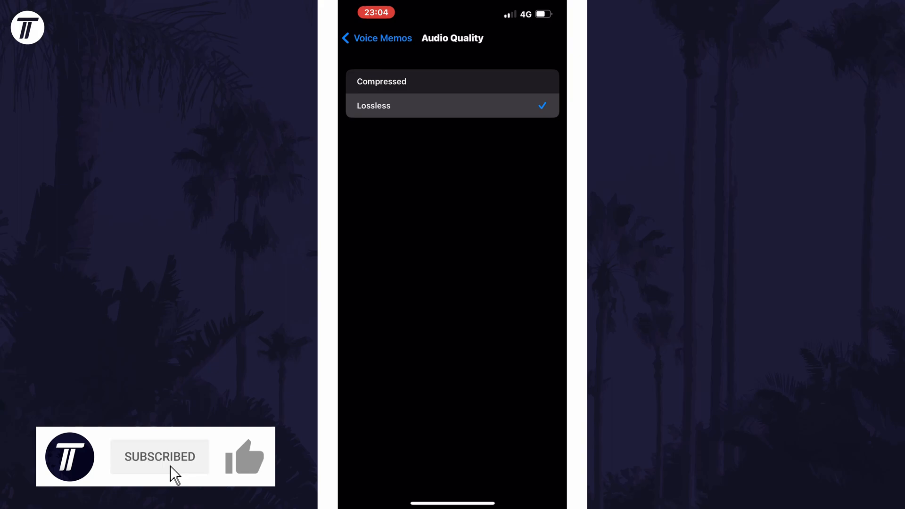
left_click(243, 457)
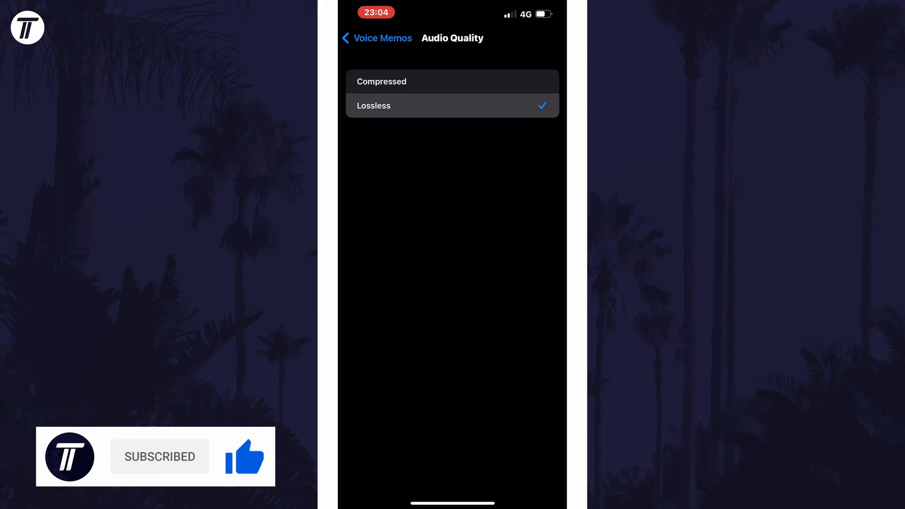